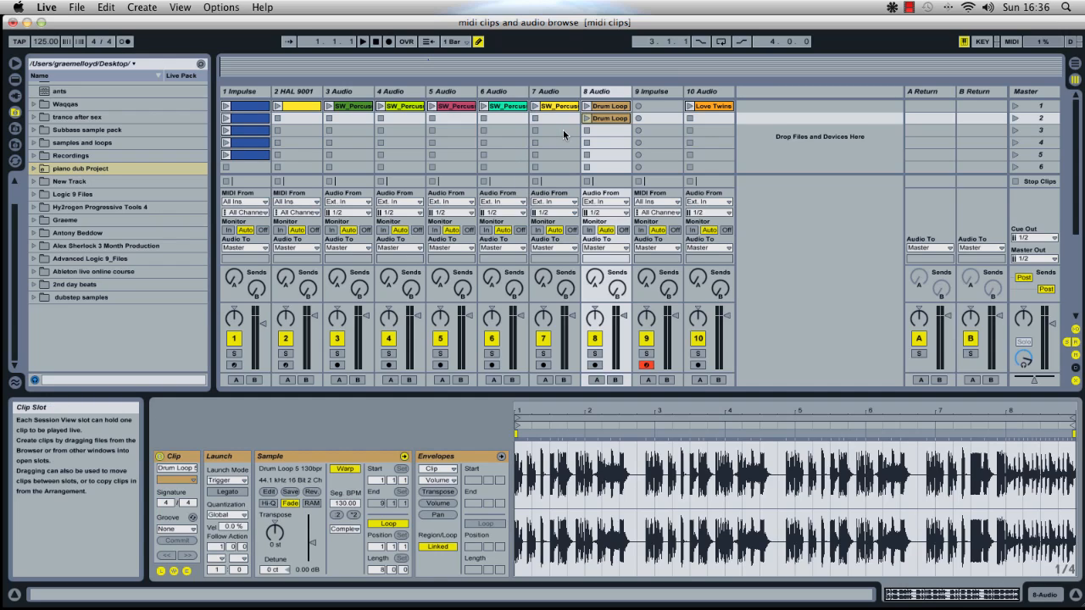
pyautogui.moveTo(575, 132)
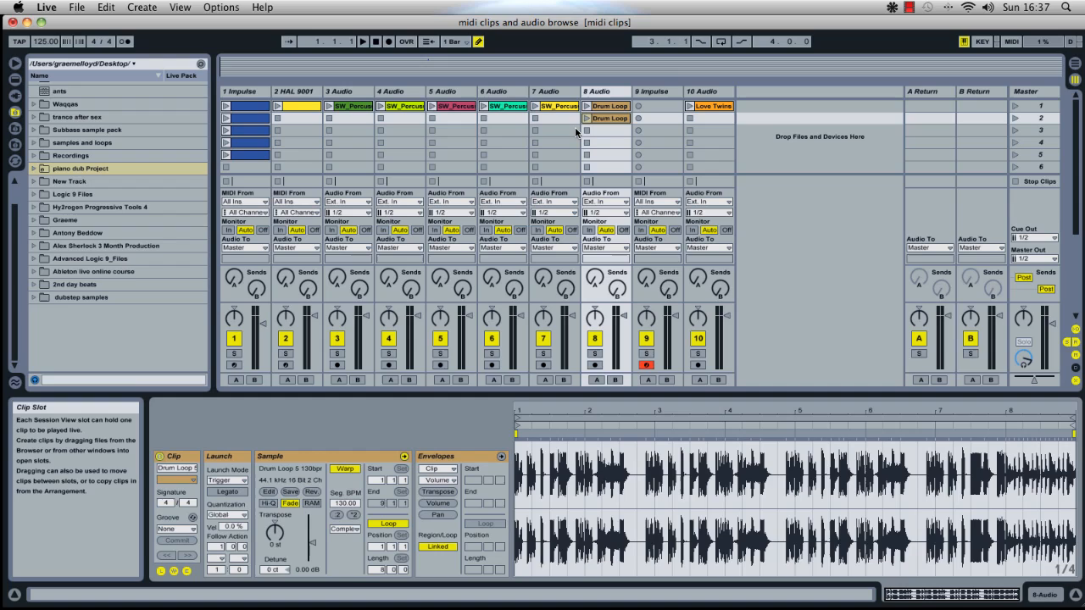
pyautogui.moveTo(585, 150)
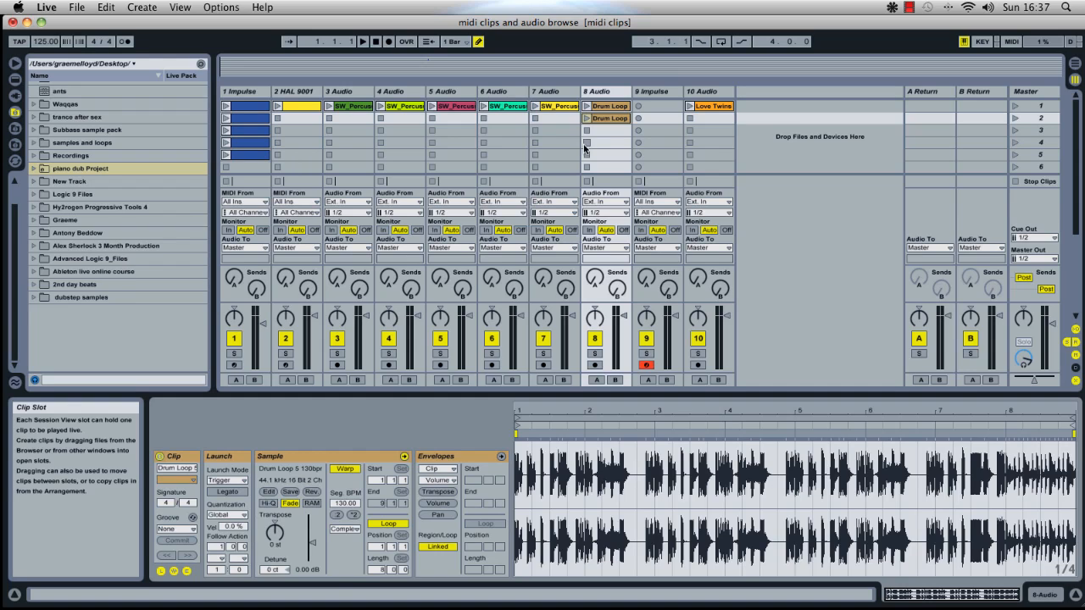
pyautogui.moveTo(601, 160)
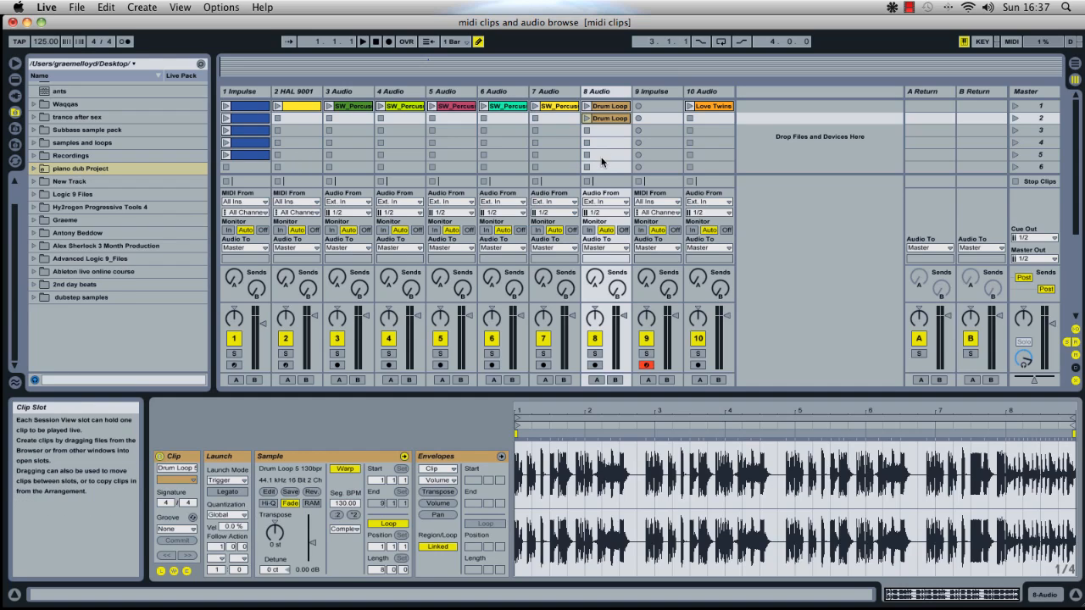
pyautogui.moveTo(605, 175)
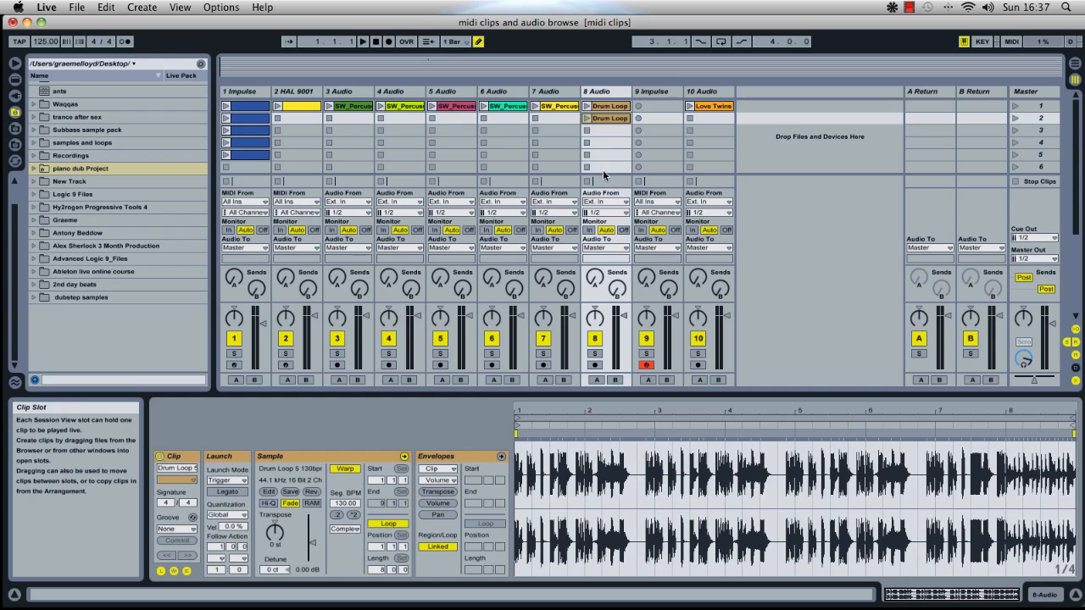
pyautogui.moveTo(586, 157)
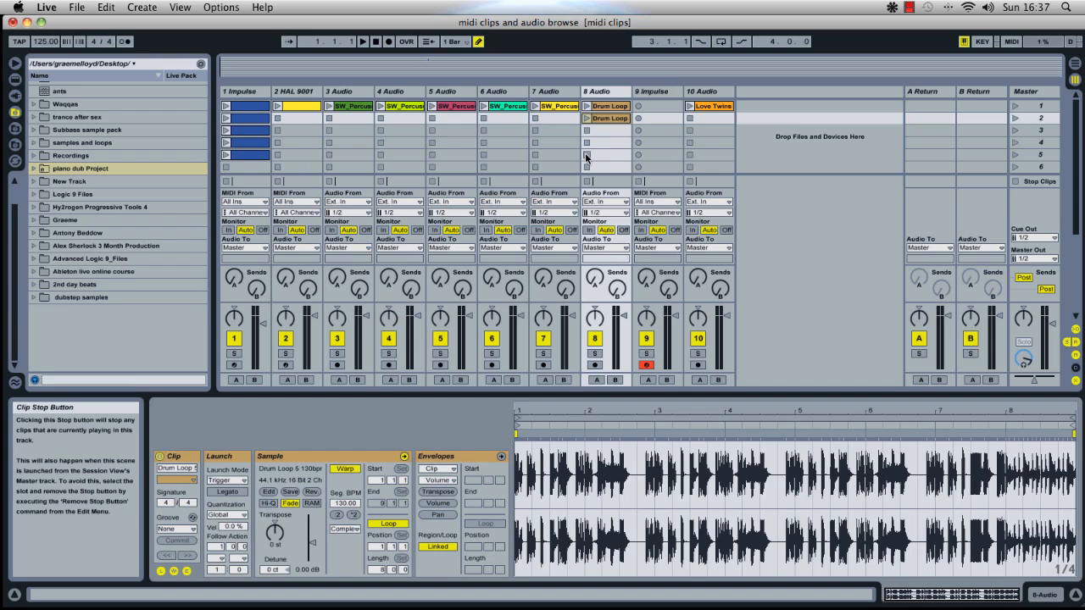
pyautogui.moveTo(593, 154)
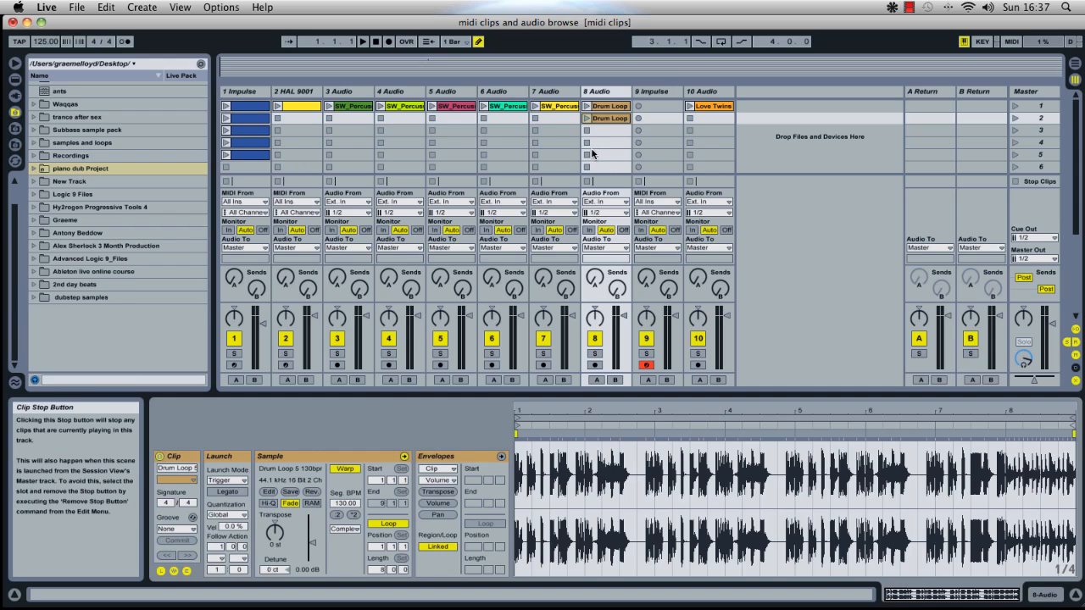
# - Mark the Drum Loop clip's first transient as its 1.1.1 start with Set 1.1.1 Here
pyautogui.click(606, 118)
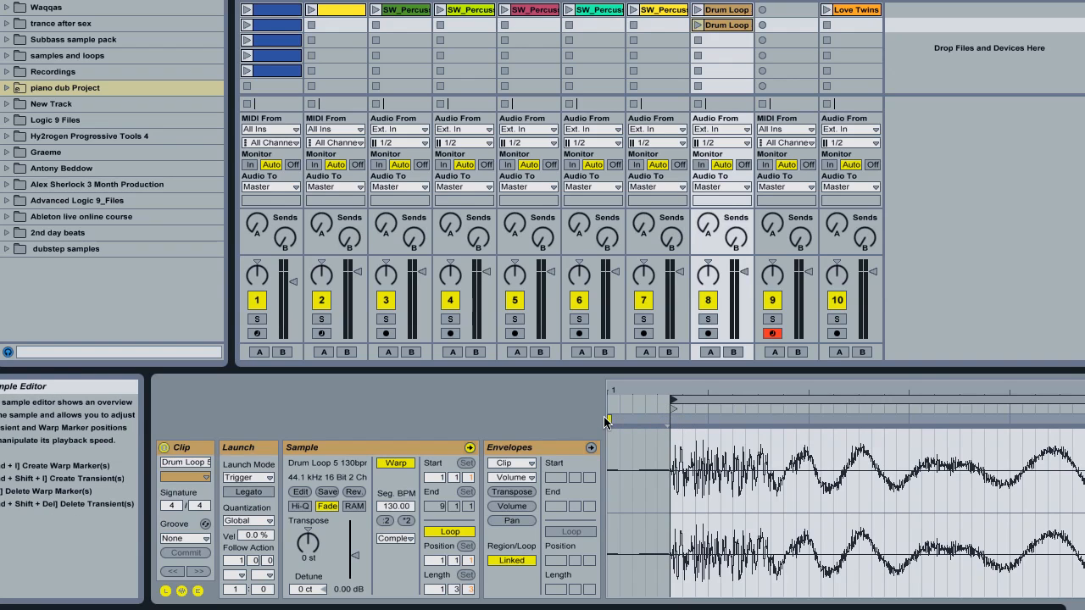
pyautogui.moveTo(663, 426)
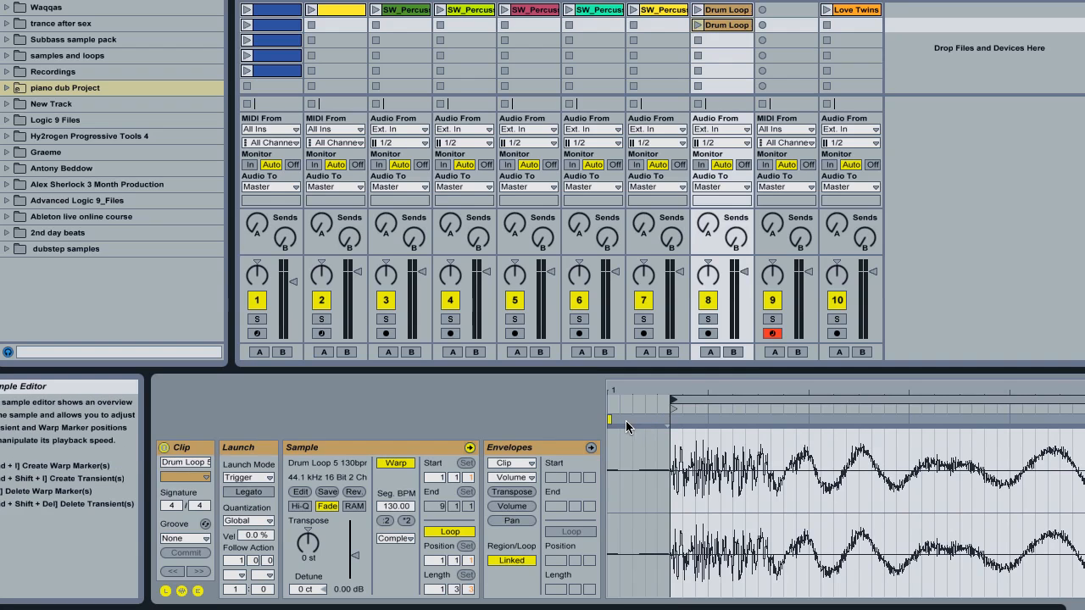
pyautogui.moveTo(659, 424)
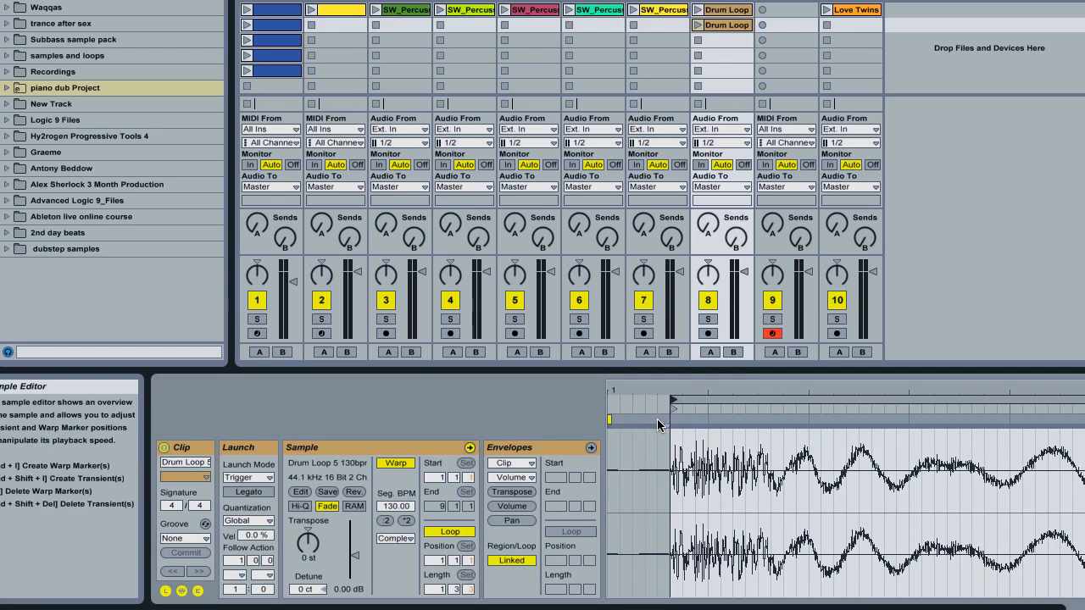
pyautogui.moveTo(668, 421)
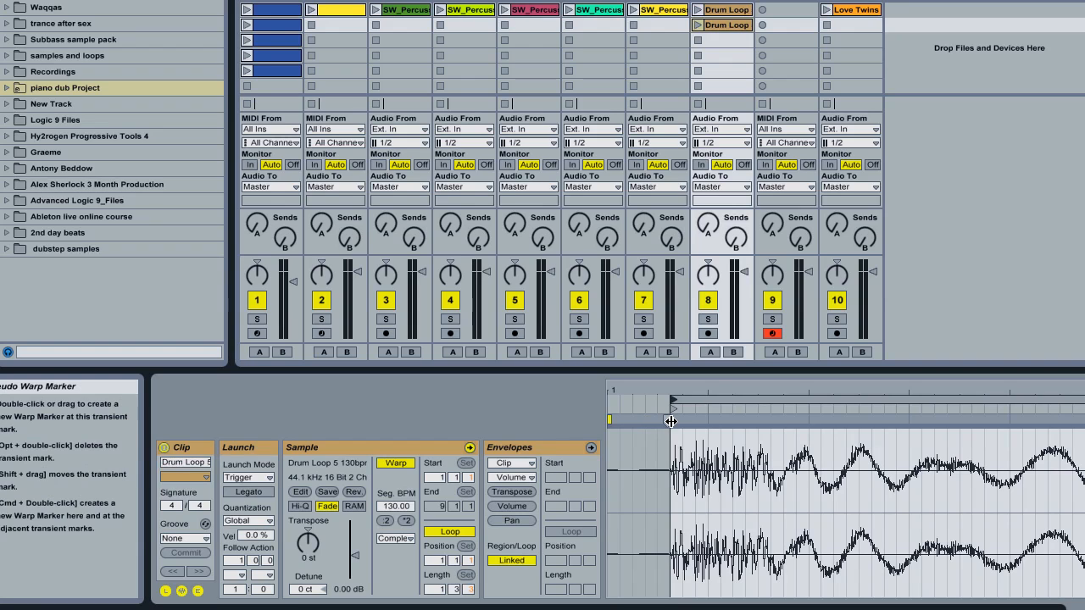
pyautogui.moveTo(672, 427)
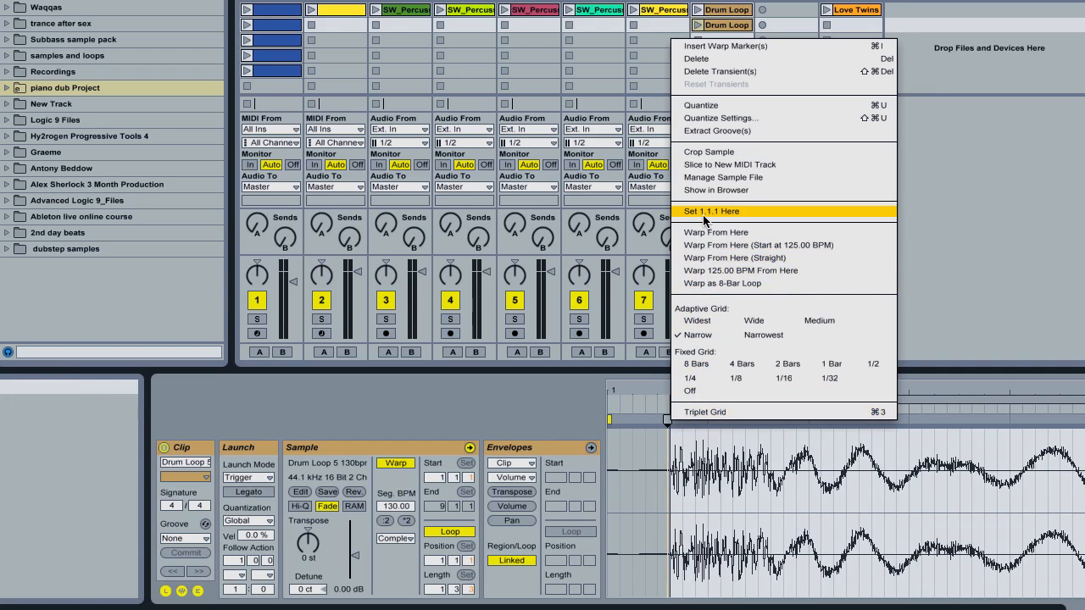
pyautogui.click(713, 211)
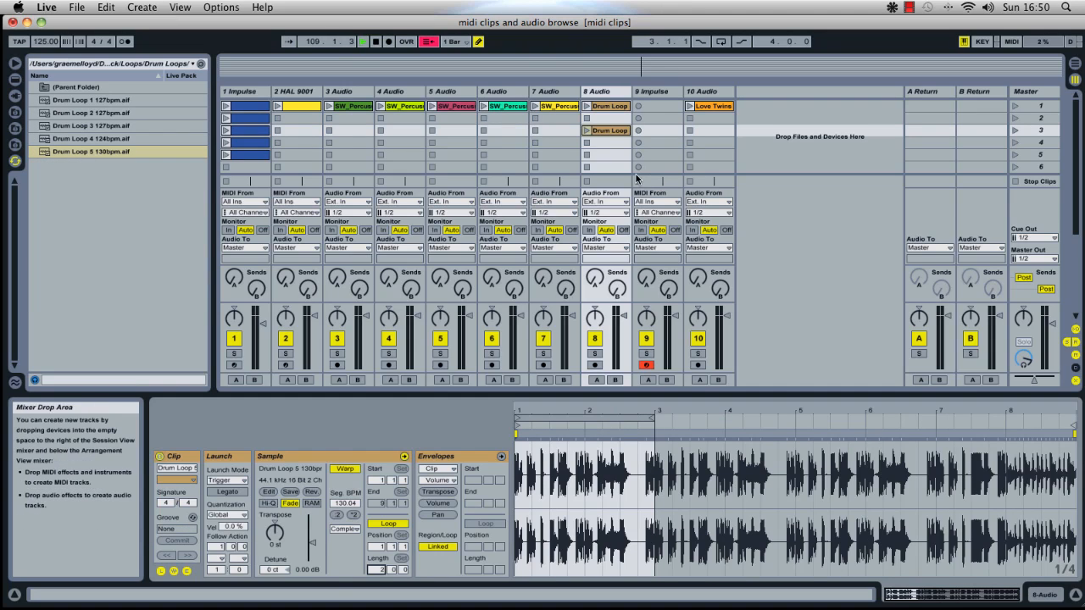
# - Select the two-bar Drum Loop clip in scene 3 of track 8
pyautogui.click(609, 130)
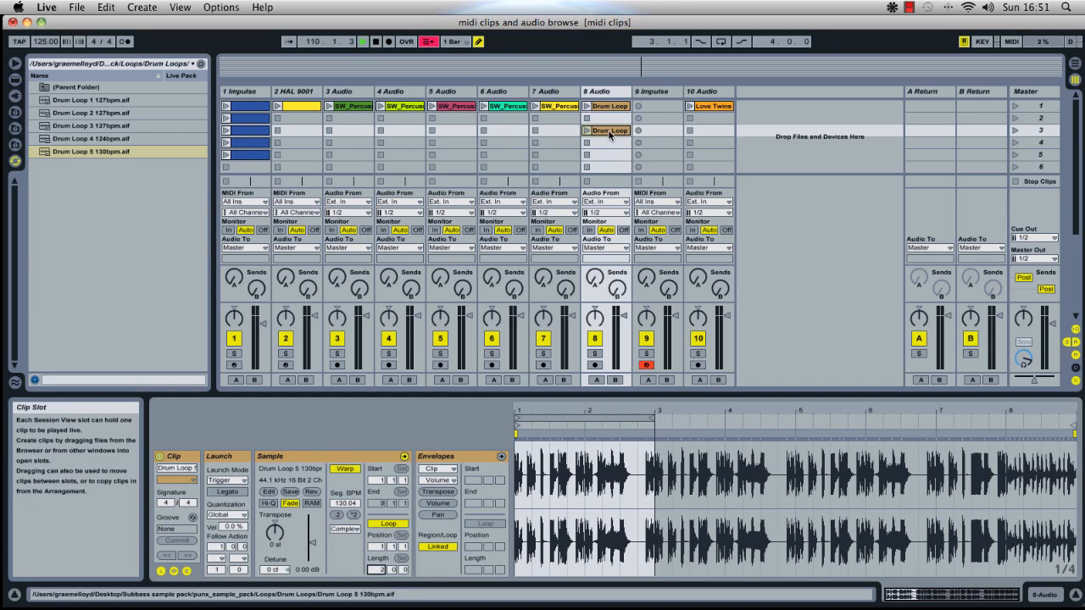
# - Extract a groove from the Drum Loop clip via Edit > Extract Groove(s), then select SW_Percussion on track 5
pyautogui.click(605, 130)
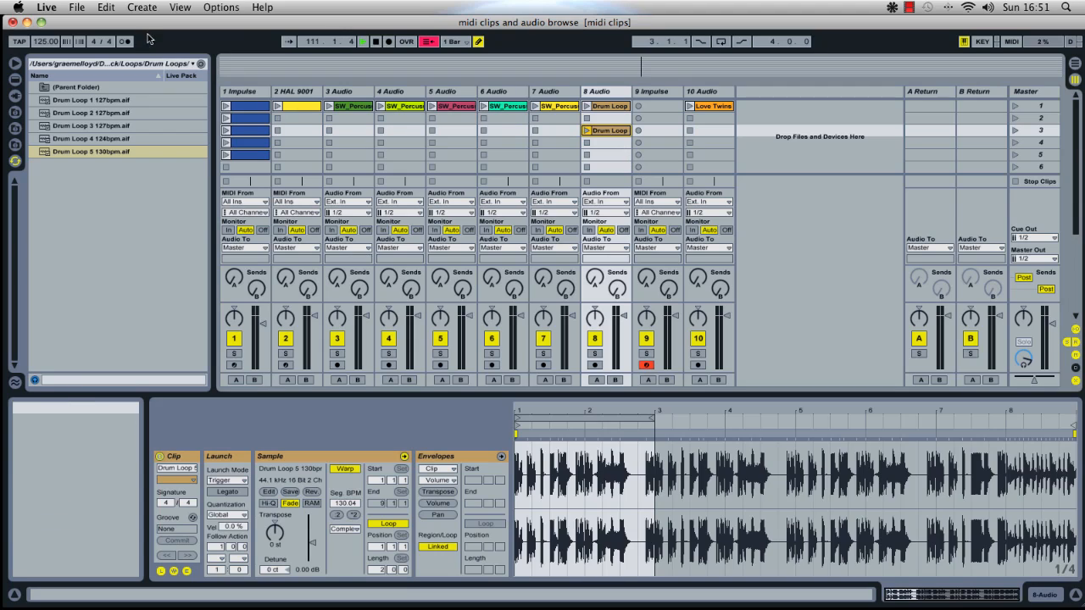
pyautogui.click(105, 8)
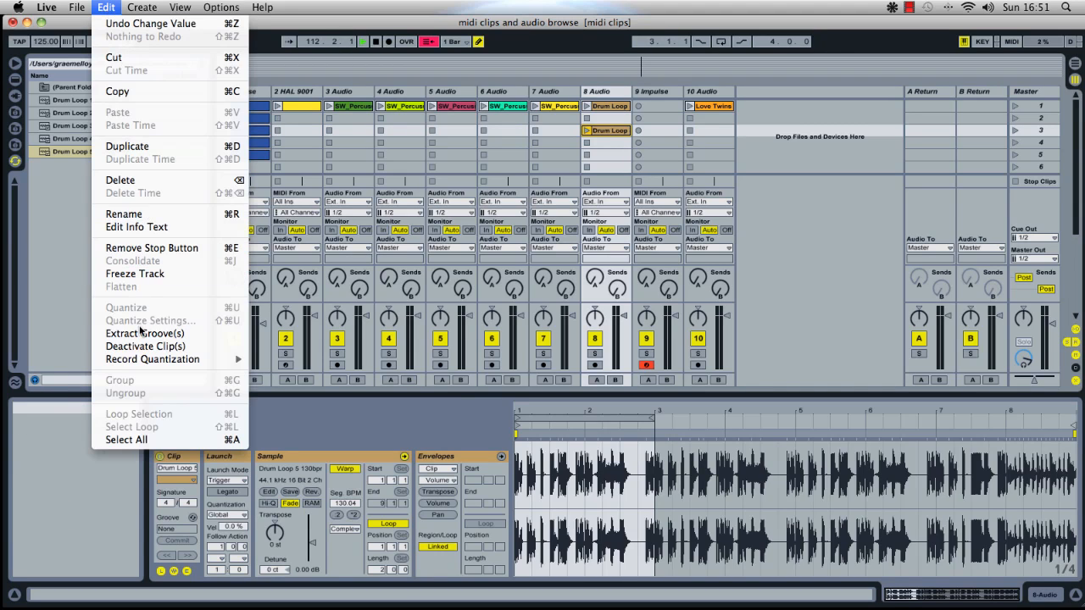
pyautogui.moveTo(145, 333)
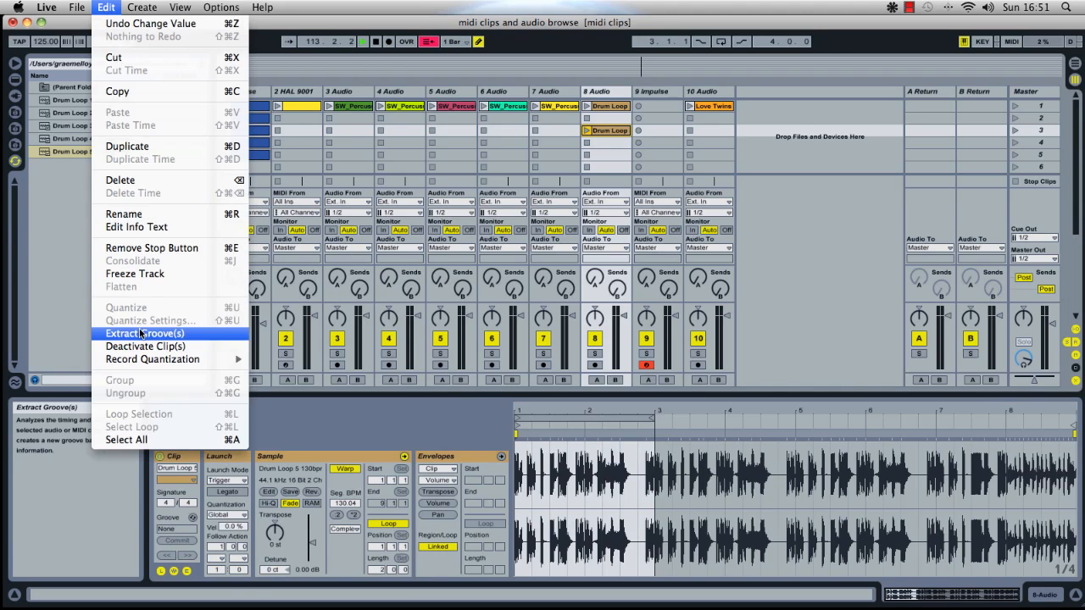
pyautogui.click(142, 333)
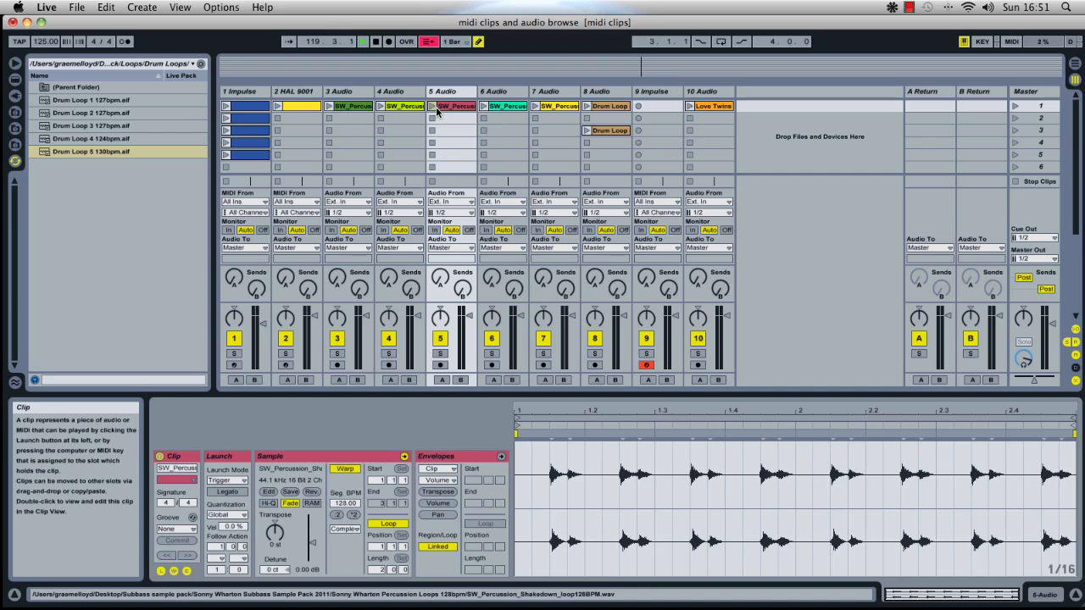
pyautogui.click(432, 105)
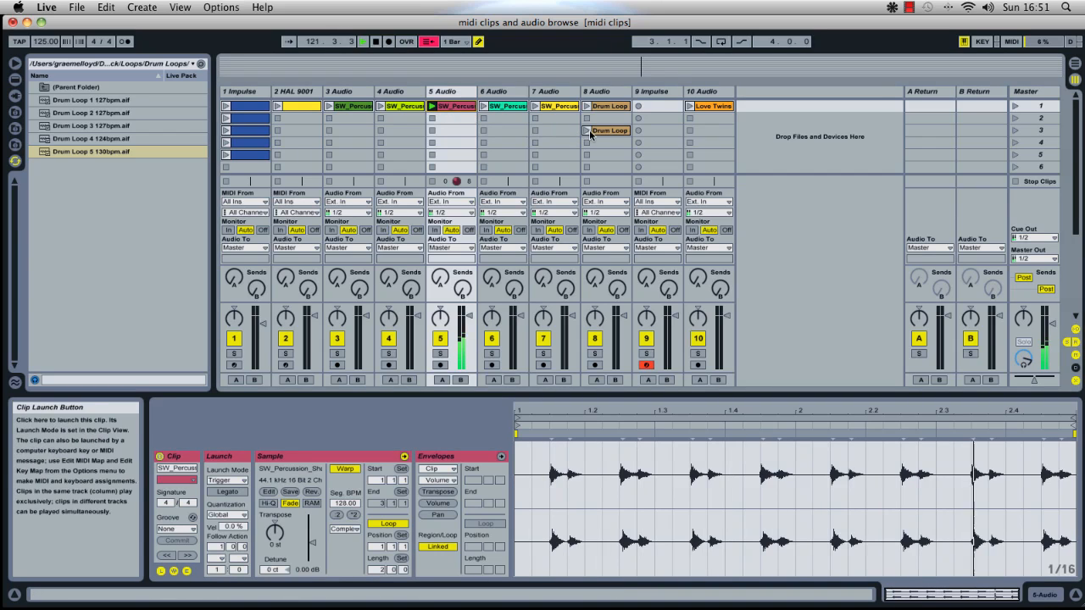
# - Launch the Drum Loop clip to hear it alongside the percussion loop
pyautogui.click(587, 130)
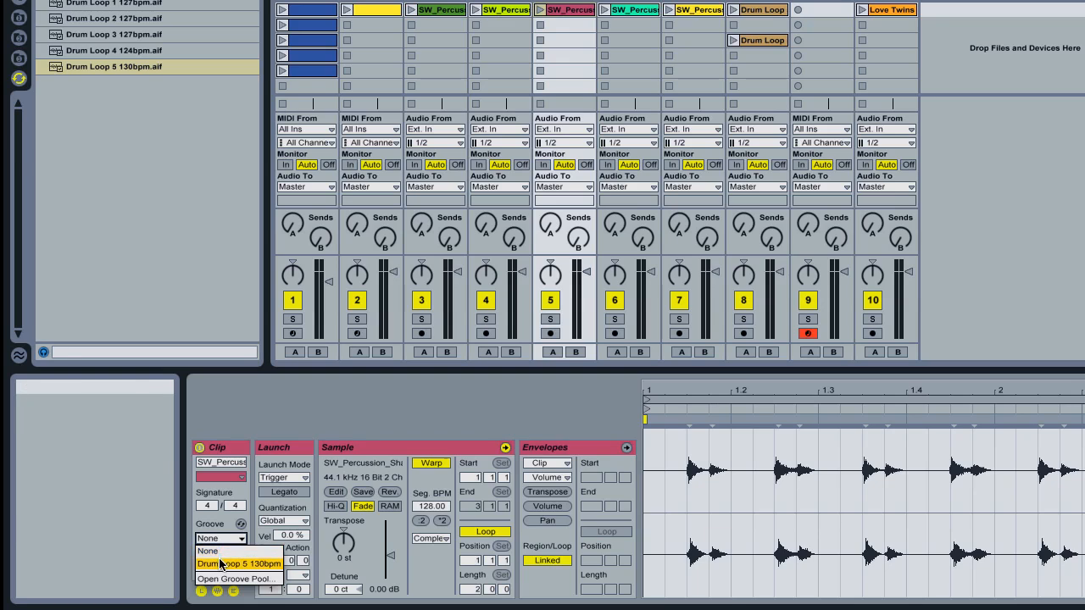
# - Commit the Drum Loop 5 130bpm groove to SW_Percussion and play it with the drum loop
pyautogui.click(223, 561)
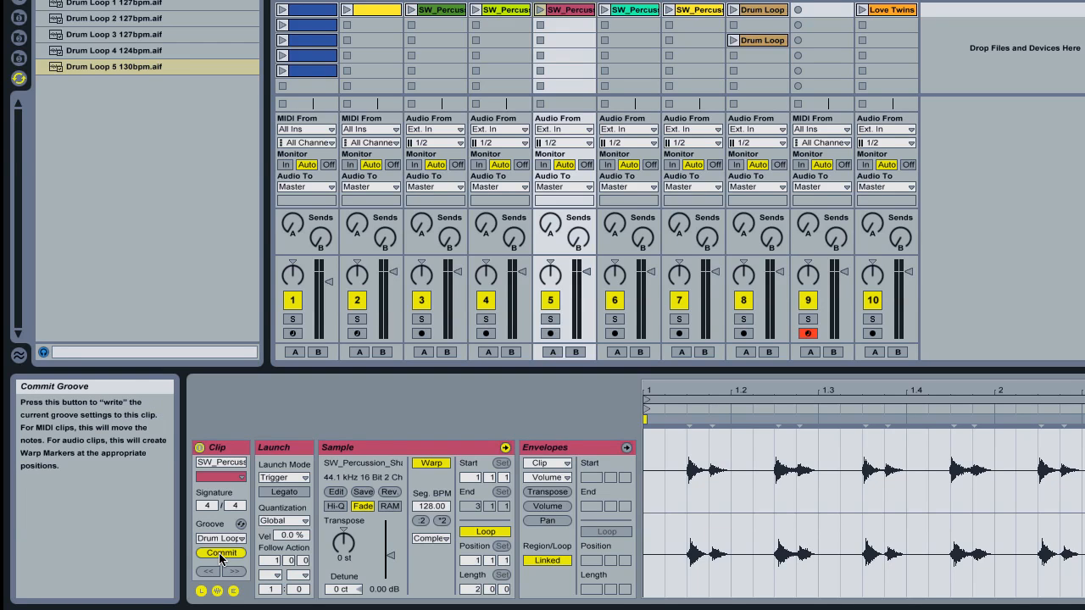
pyautogui.click(217, 552)
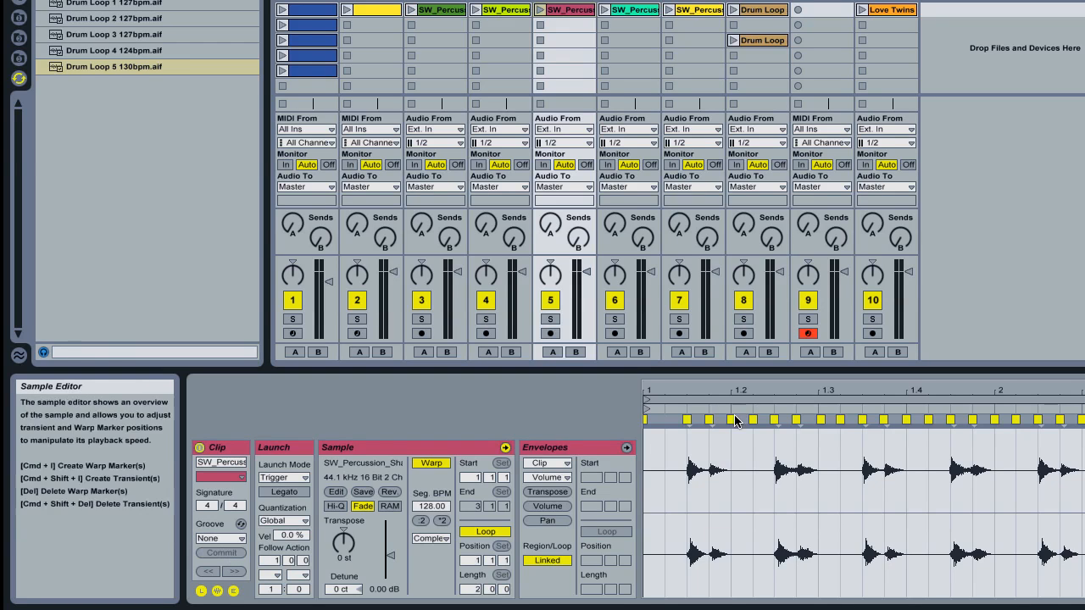
pyautogui.moveTo(714, 425)
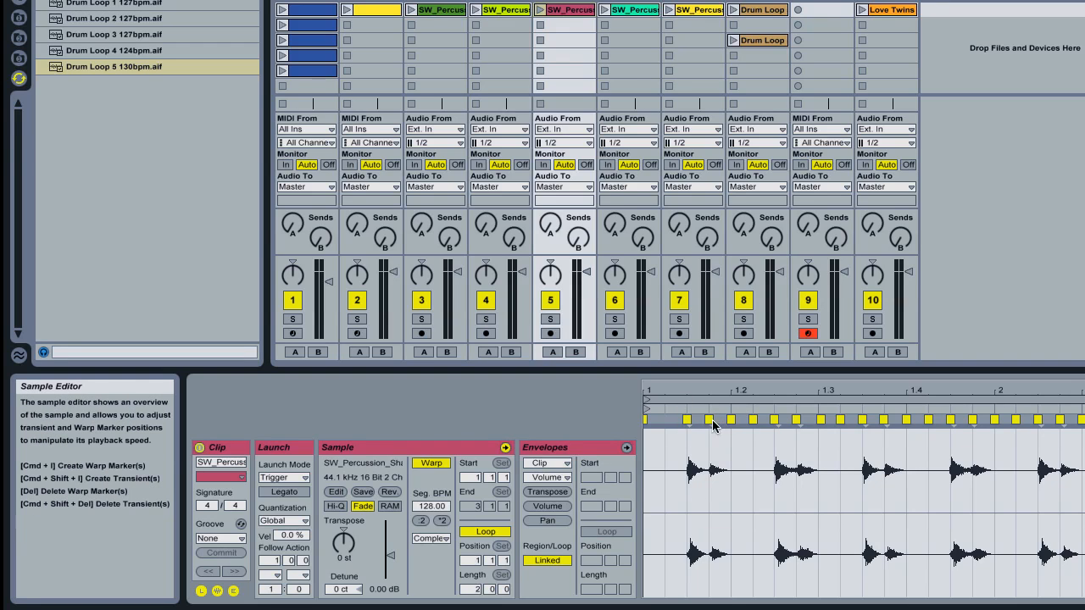
pyautogui.moveTo(783, 439)
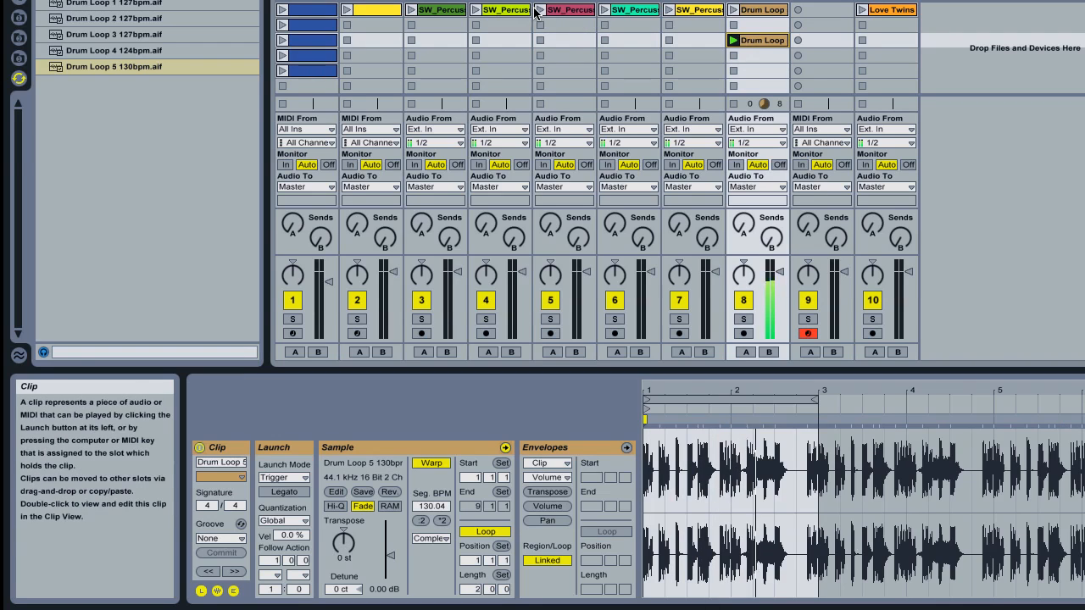
pyautogui.click(544, 12)
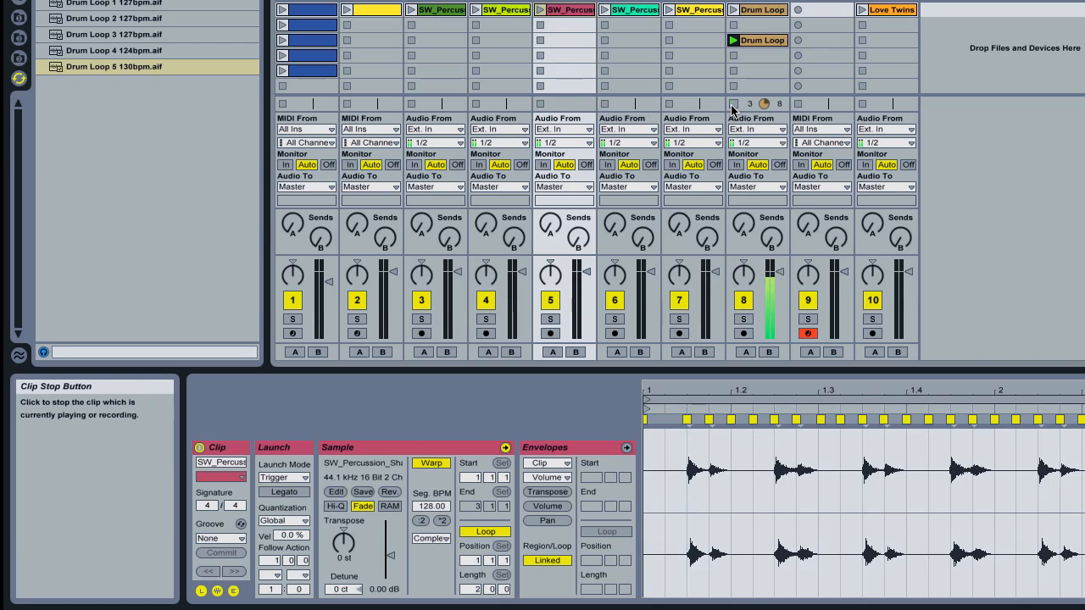
pyautogui.moveTo(315, 62)
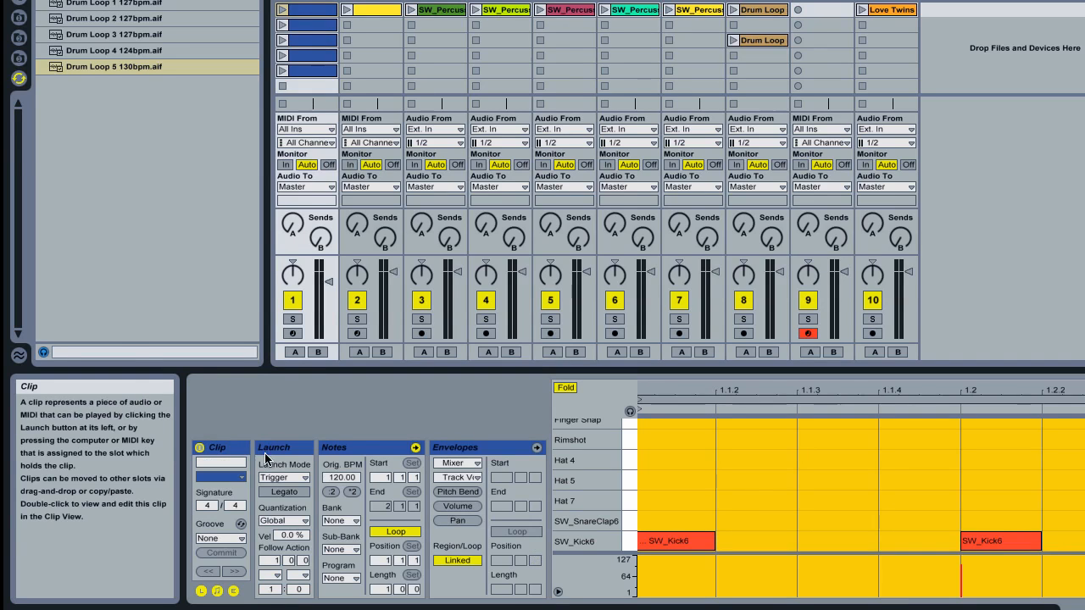
# - Choose Drum Loop 5 130bpm from the MIDI drum clip's Groove chooser
pyautogui.click(217, 549)
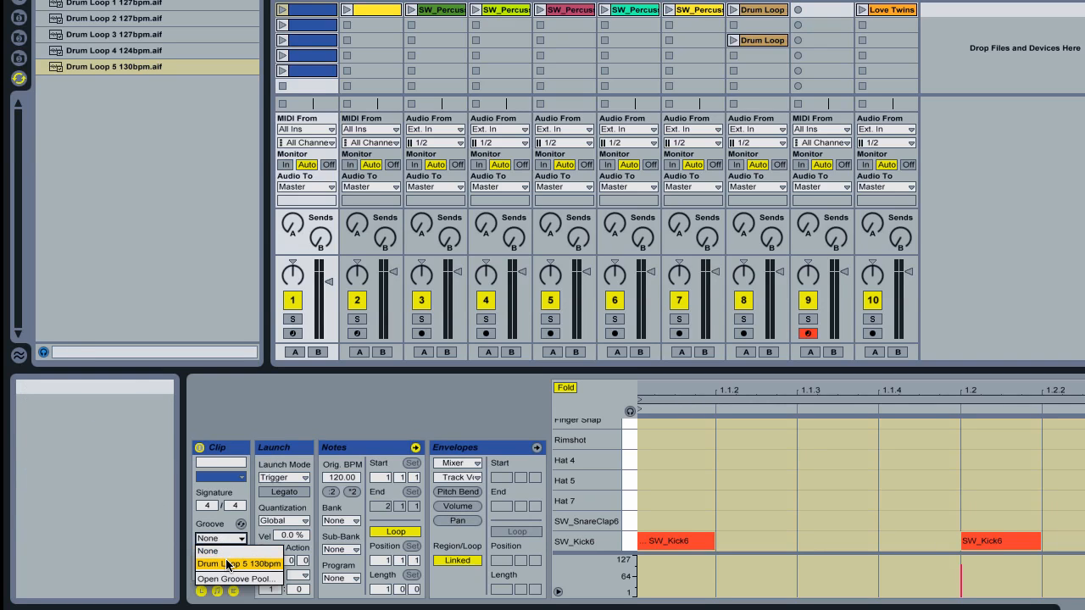
pyautogui.click(225, 562)
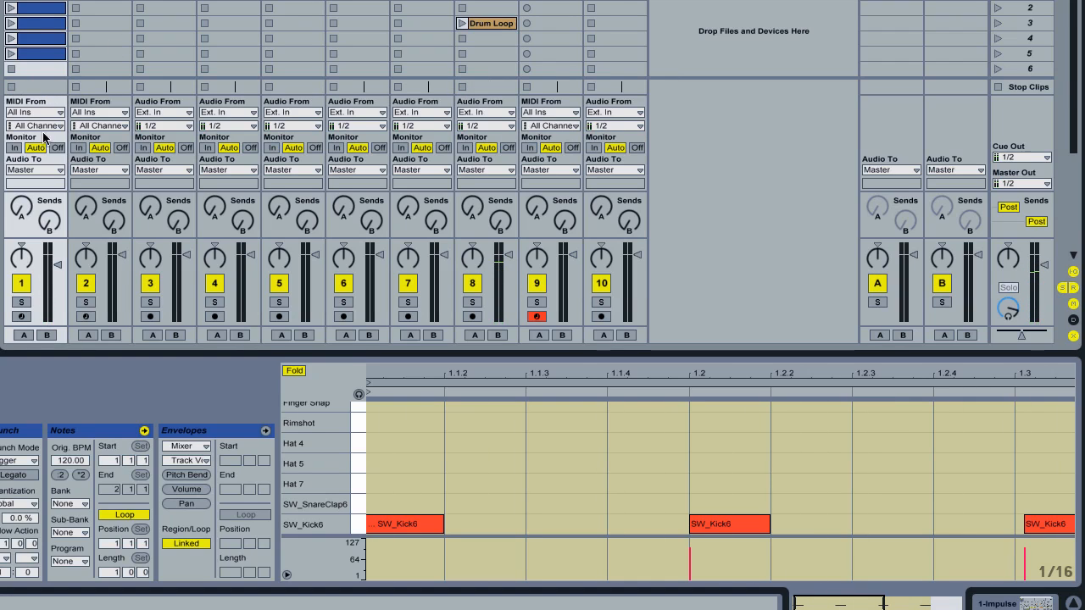
pyautogui.moveTo(172, 71)
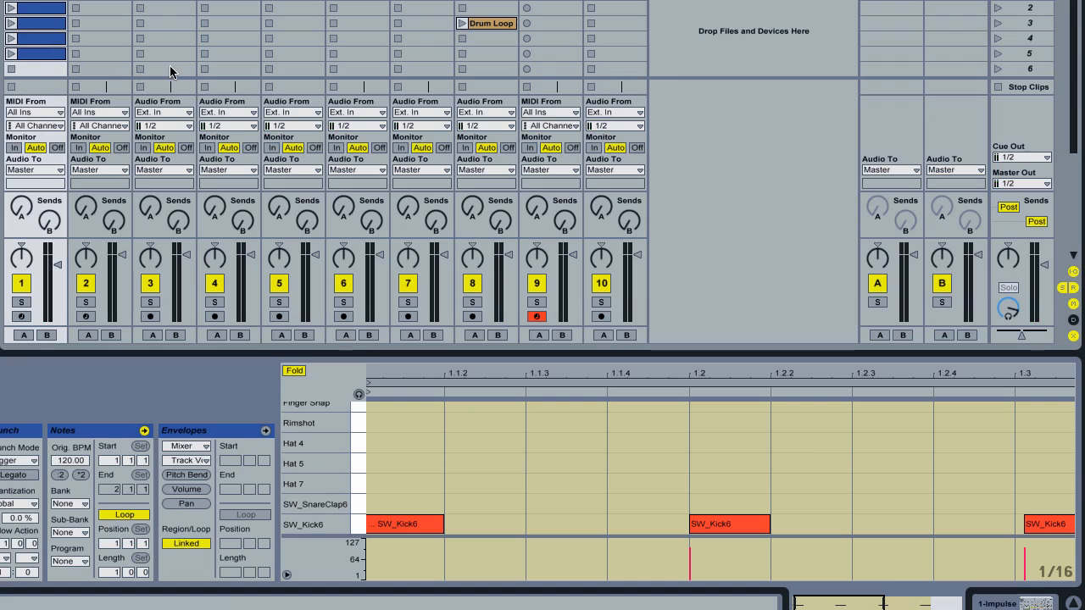
pyautogui.moveTo(159, 53)
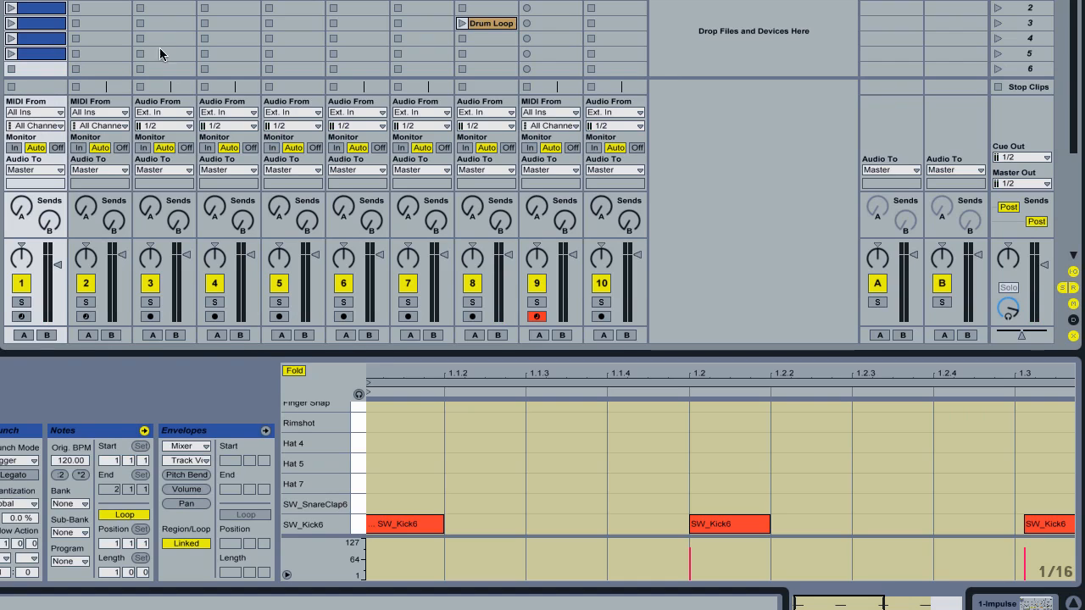
pyautogui.moveTo(155, 19)
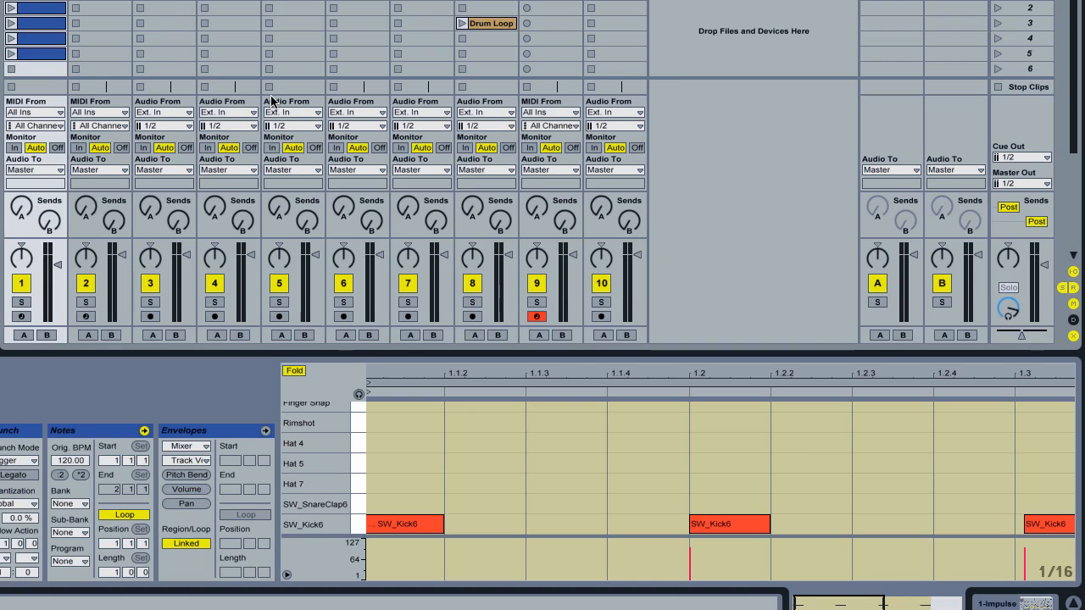
pyautogui.moveTo(283, 26)
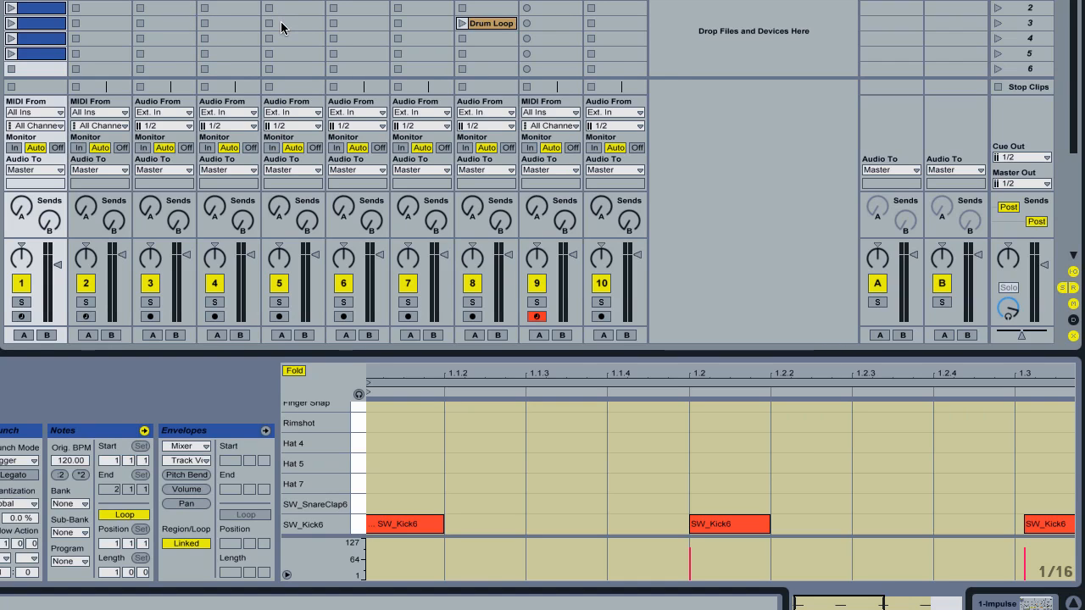